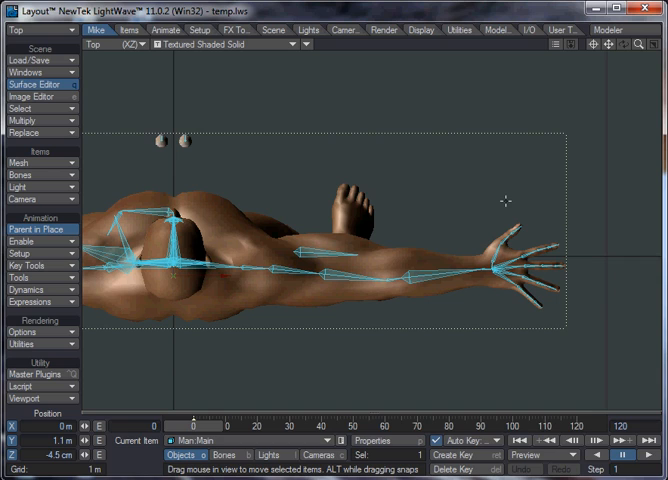
pyautogui.moveTo(392, 222)
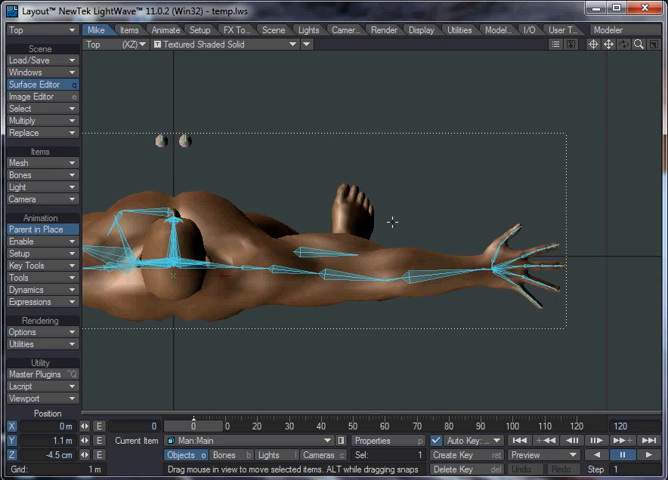
pyautogui.moveTo(328, 222)
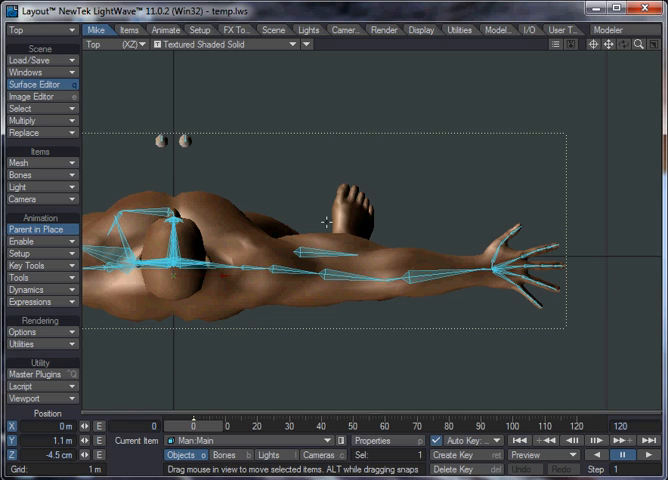
pyautogui.moveTo(316, 256)
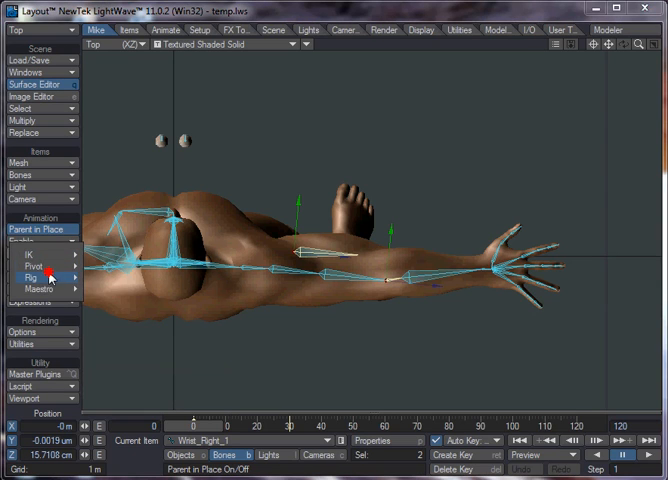
# Select the MUSCLETEST bone as the current item in Layout.
pyautogui.click(36, 276)
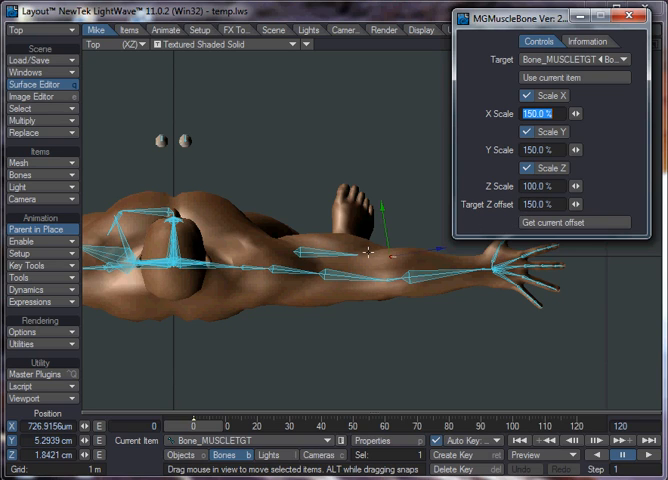
pyautogui.moveTo(384, 284)
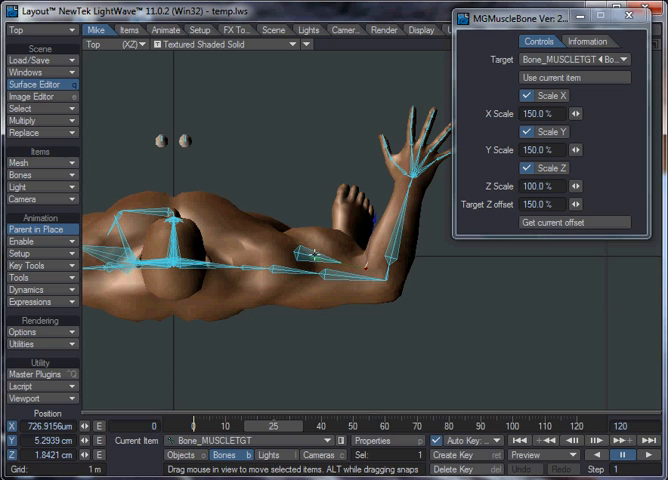
pyautogui.moveTo(328, 252)
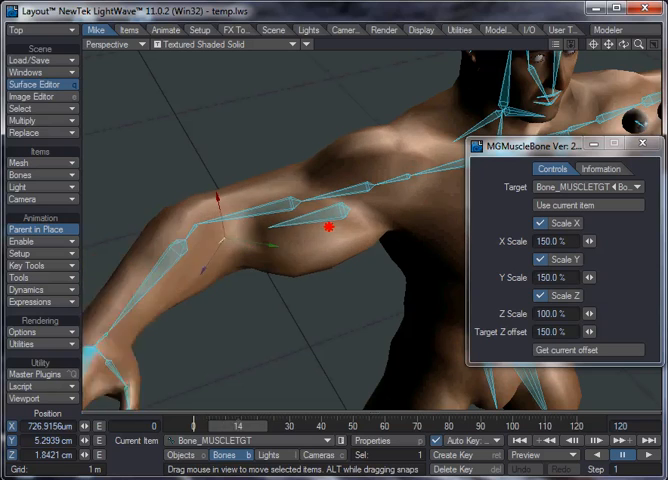
pyautogui.moveTo(556, 144); pyautogui.dragTo(492, 88)
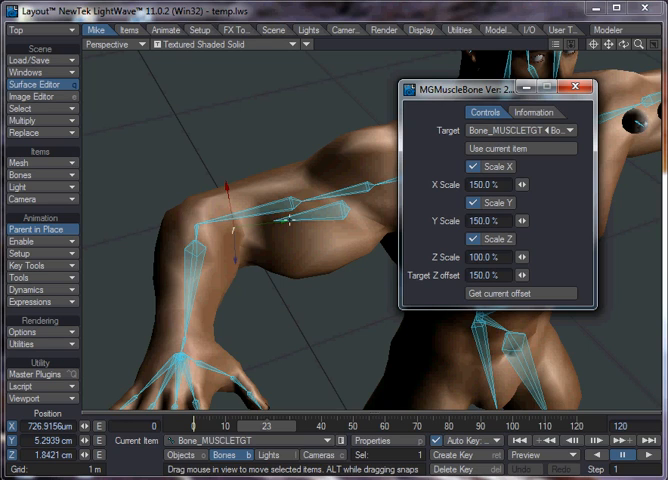
pyautogui.moveTo(340, 218)
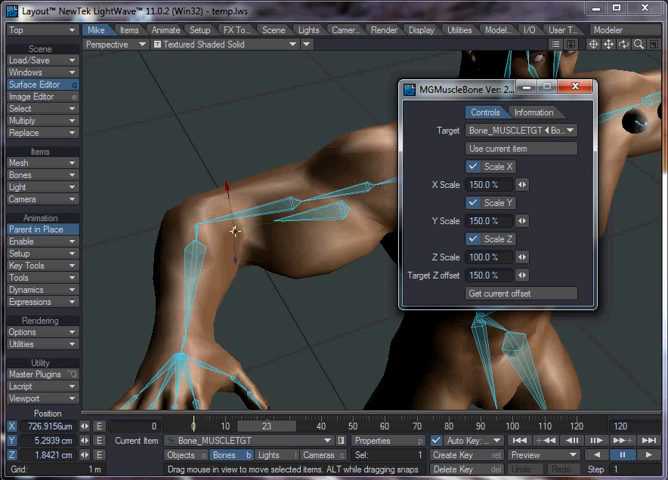
pyautogui.moveTo(520, 146)
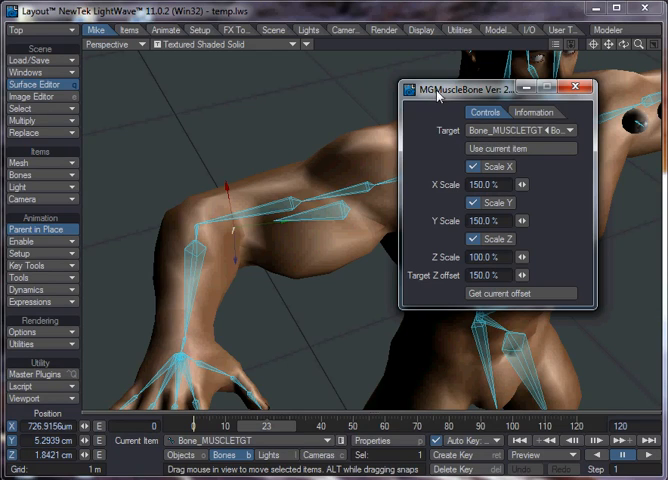
pyautogui.moveTo(426, 132)
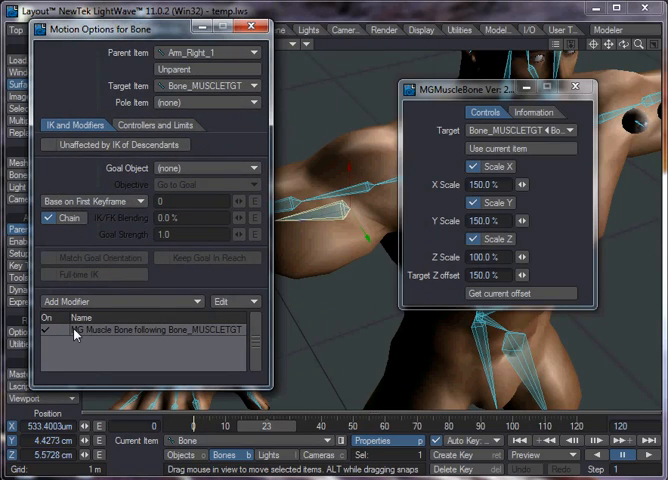
pyautogui.moveTo(156, 336)
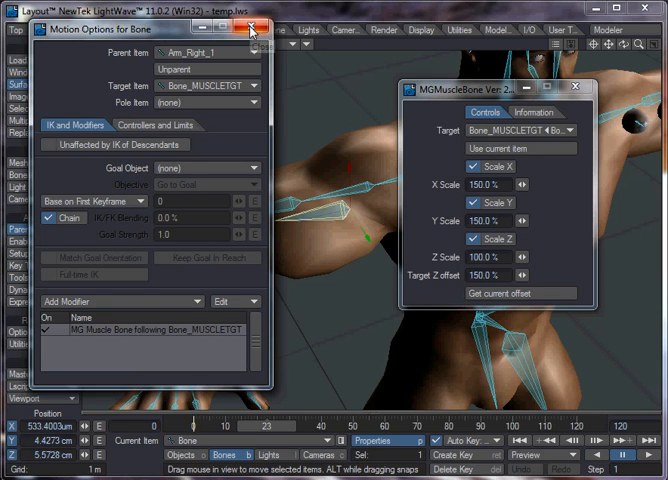
pyautogui.click(252, 32)
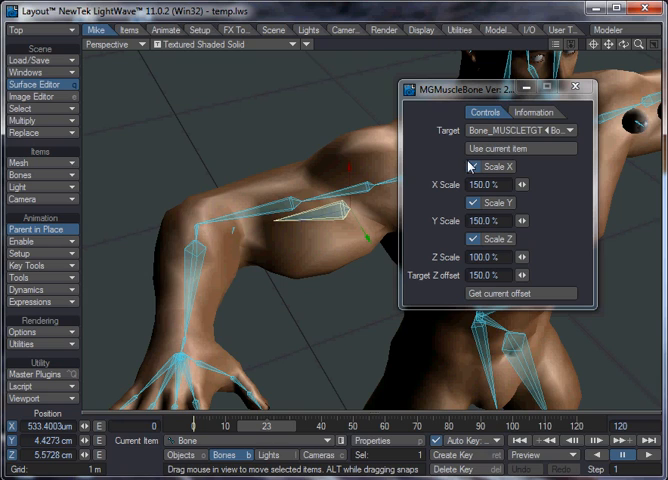
pyautogui.click(468, 166)
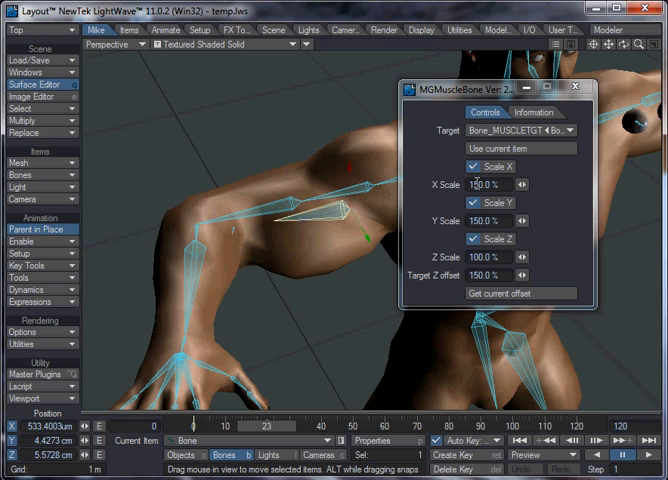
pyautogui.click(472, 166)
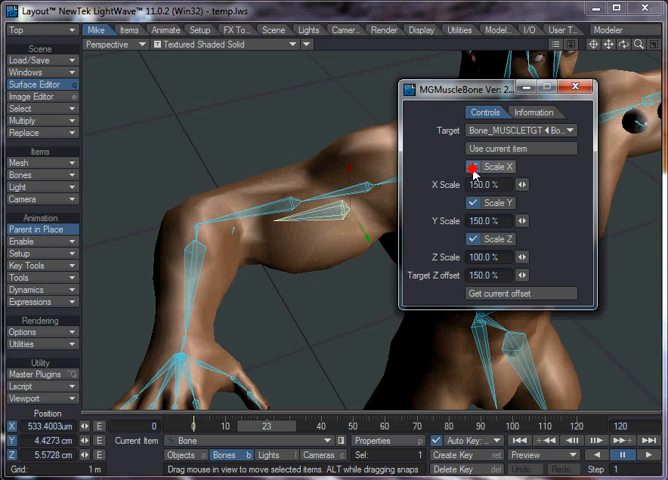
pyautogui.click(472, 168)
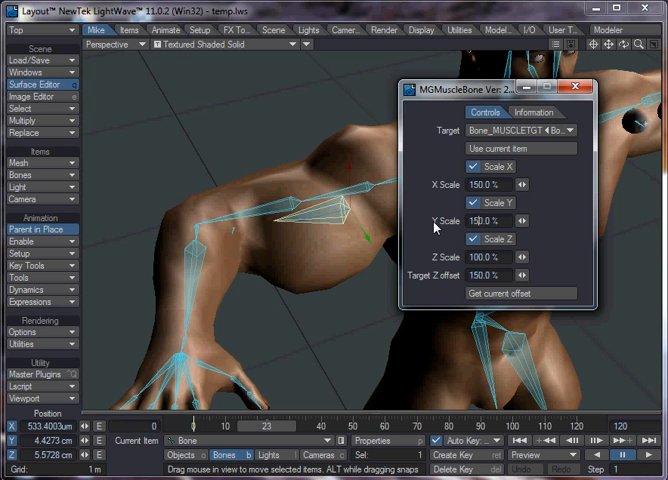
pyautogui.click(460, 240)
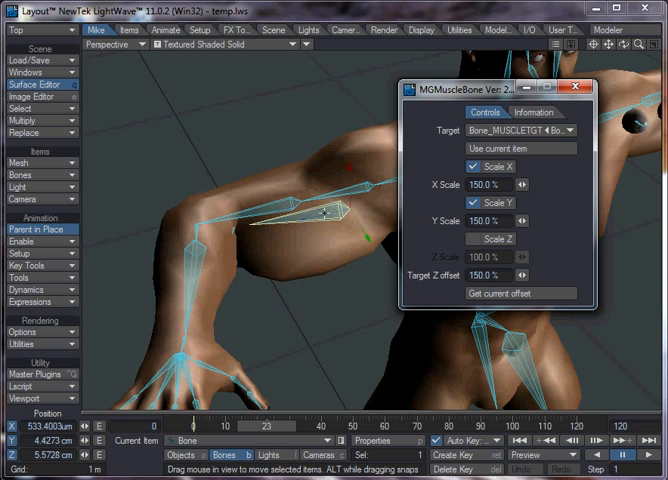
pyautogui.click(488, 240)
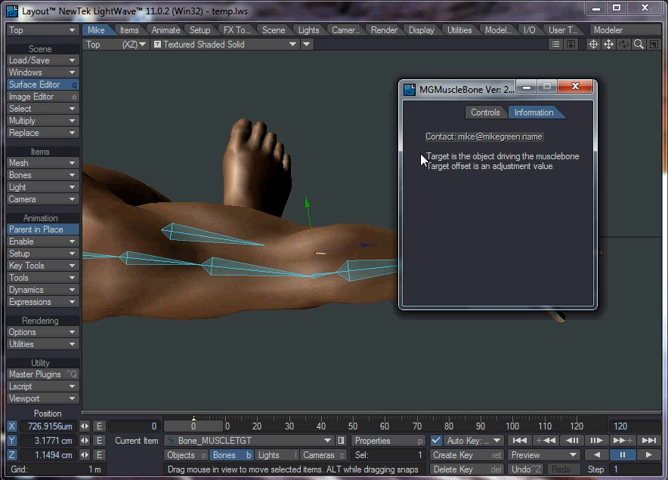
pyautogui.moveTo(452, 136)
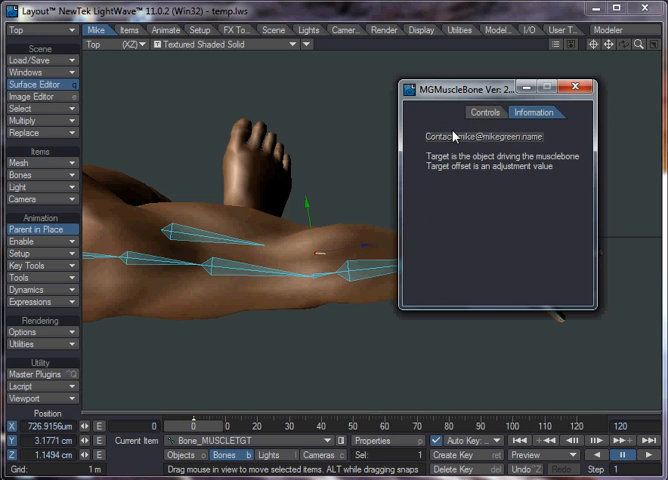
# Show the MGMuscleBone Controls with 150% X/Y and 100% Z scaling.
pyautogui.click(484, 112)
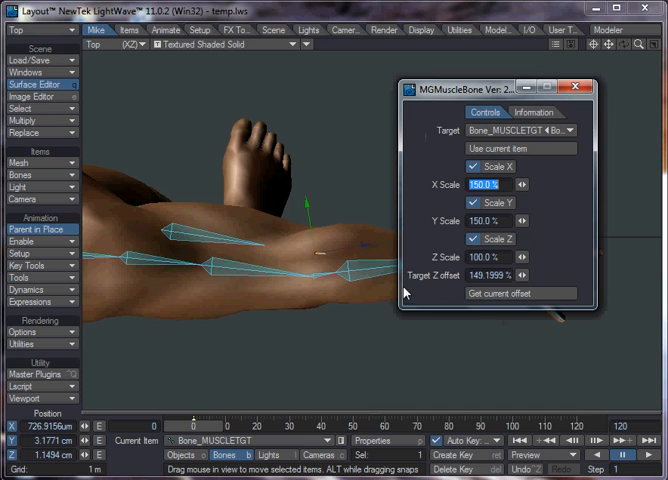
pyautogui.moveTo(508, 100)
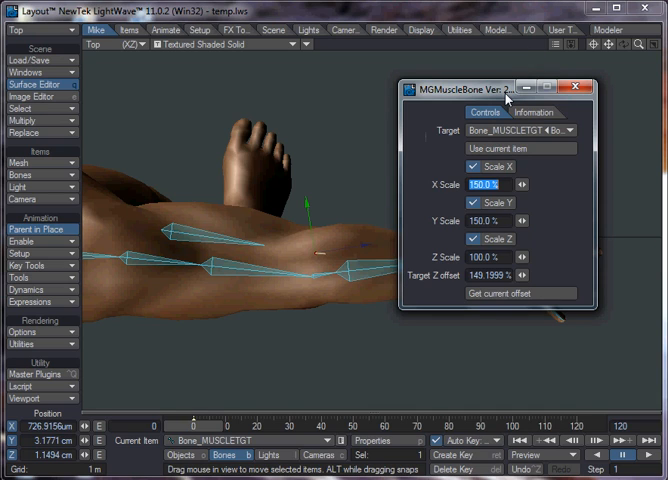